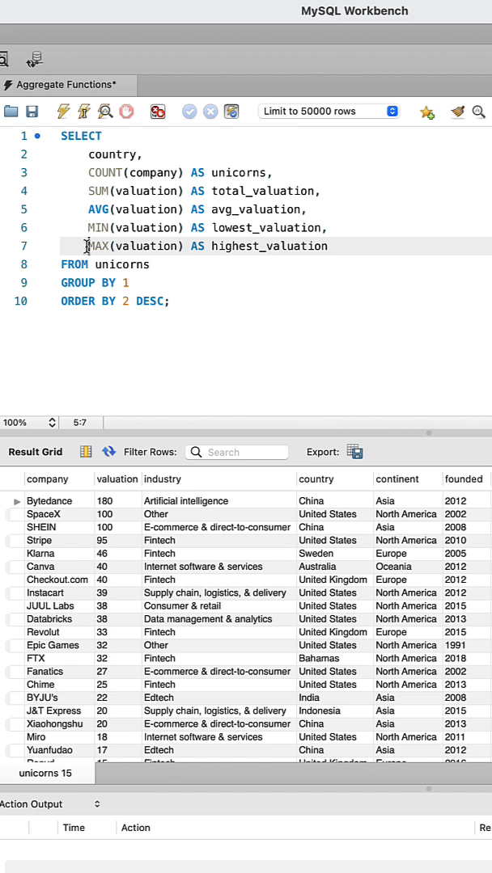
Strip the query to SELECT COUNT(company) AS unicorns FROM unicorns and run it for 1074
left_click_drag(89, 191, 327, 246)
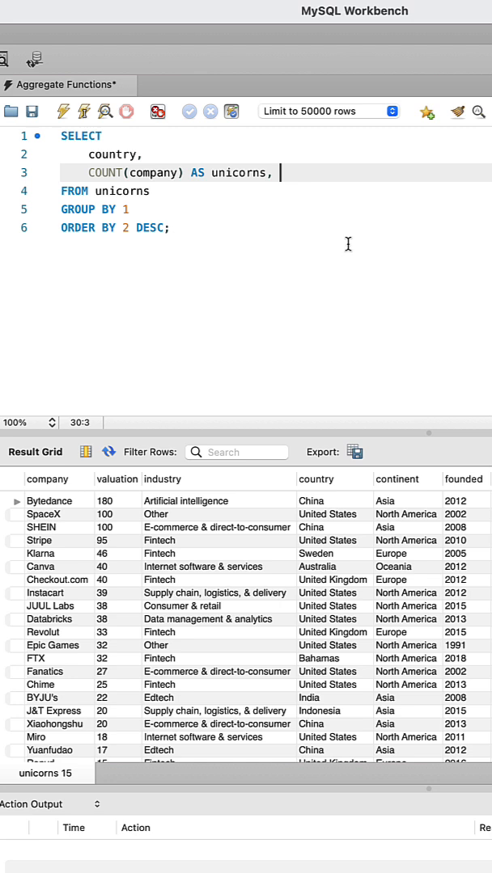
left_click_drag(62, 209, 176, 226)
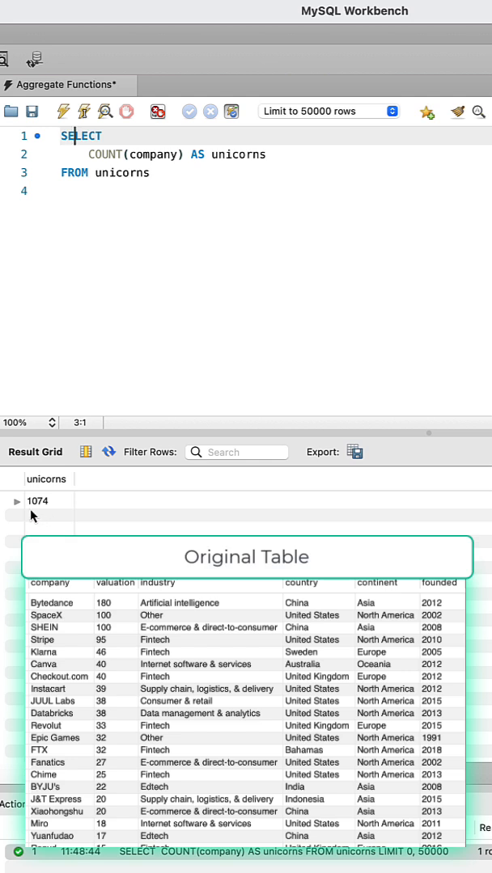
mouse_move(101, 323)
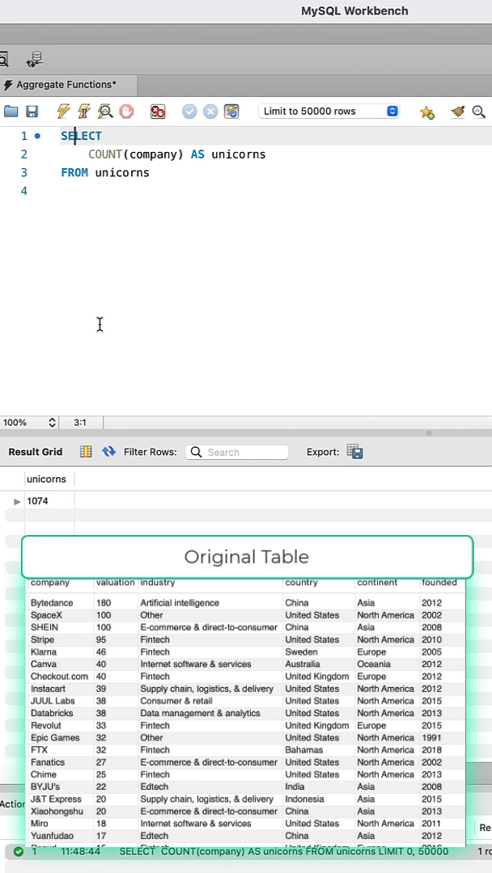
Add ', SUM(valuation) AS total_valuation' and run the query, returning 3711 beside 1074
type(",")
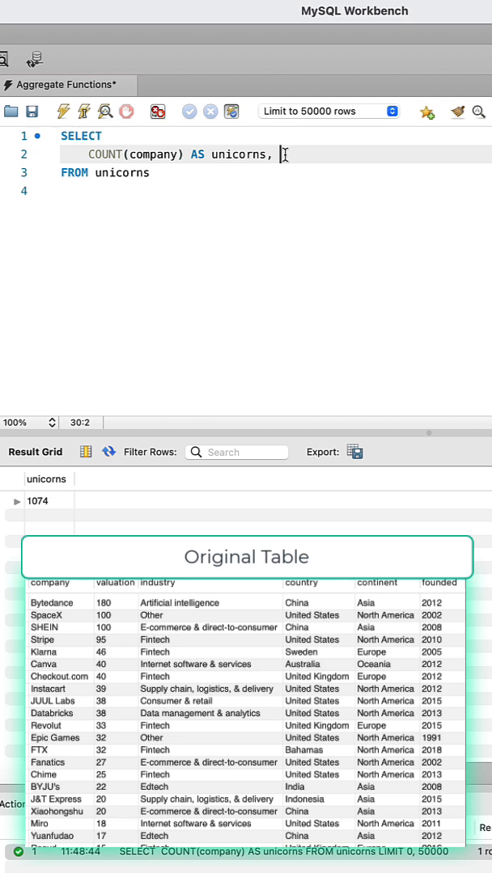
type("SUM")
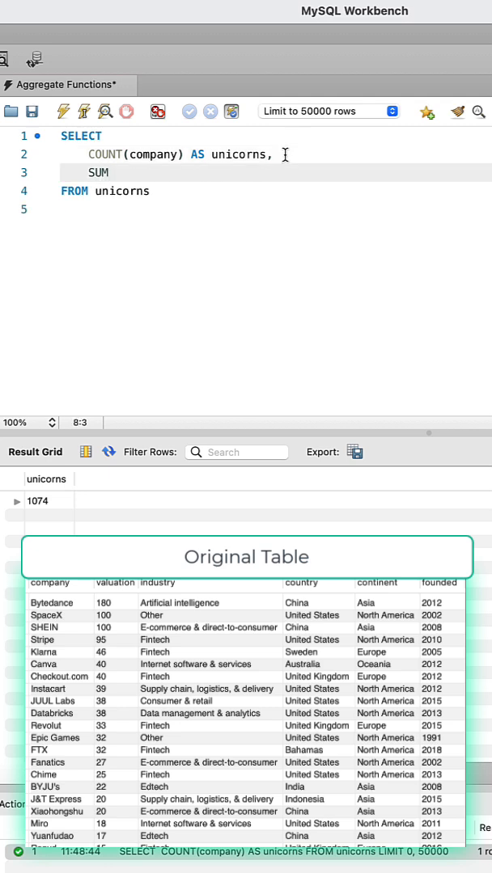
type("(valuation) AS total_valuat")
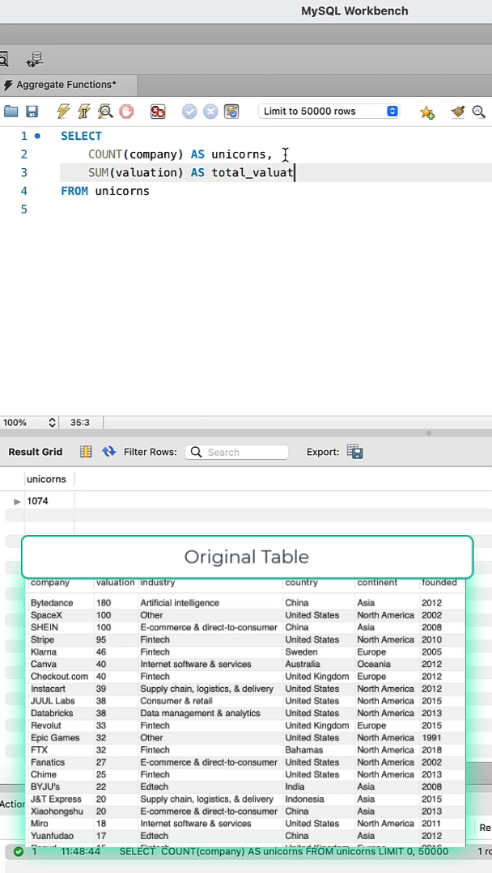
type("ion")
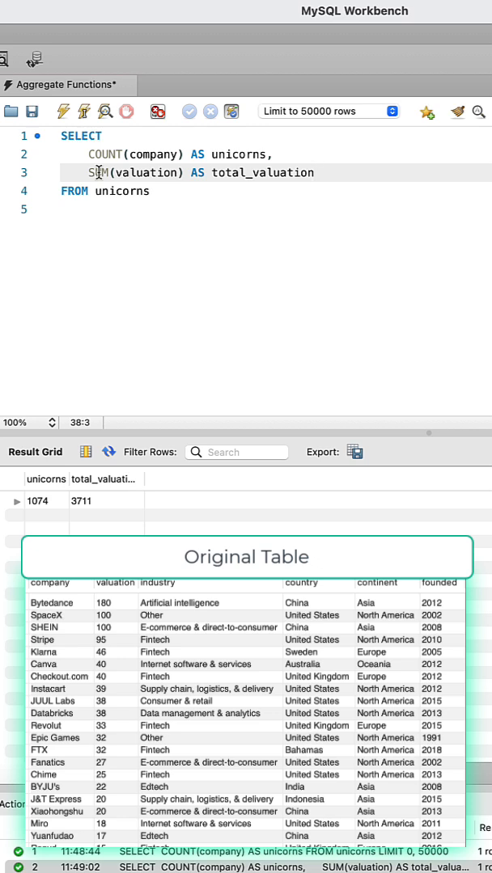
Add AVG(valuation) AS avg_valuation returning 3.4553, then a comma to start the next line
type("A,")
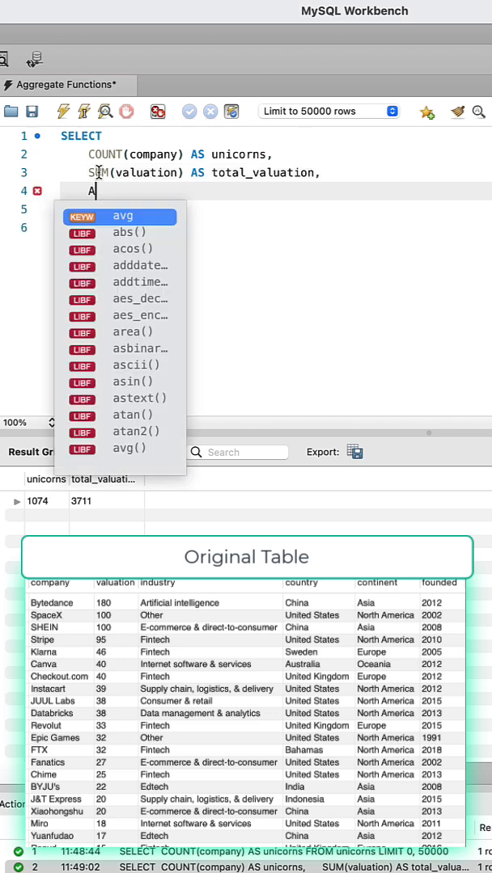
type("VG")
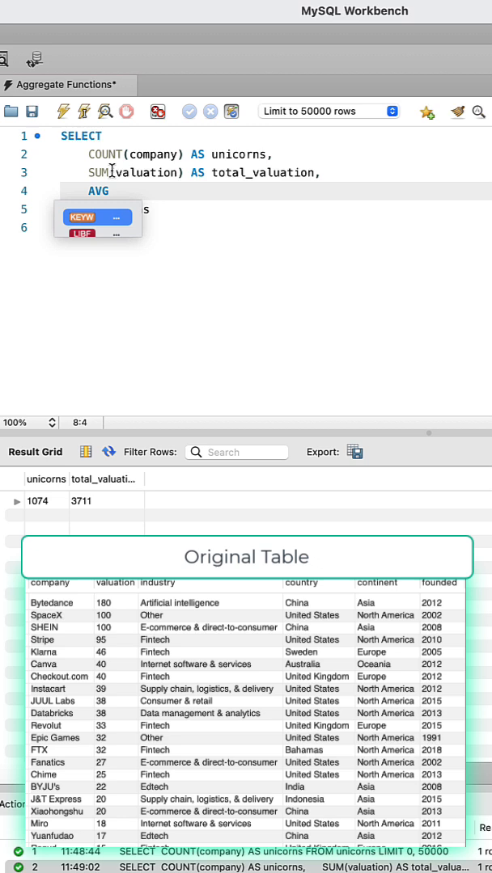
type("(valuation)")
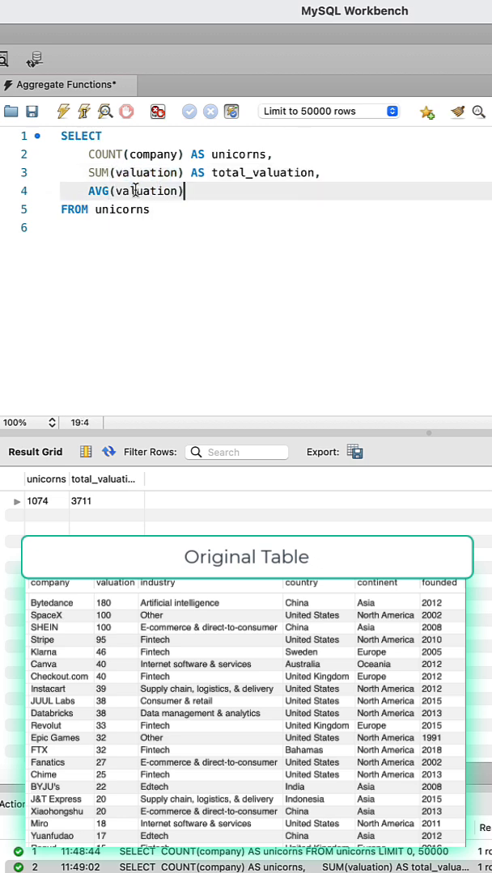
type("AS avg")
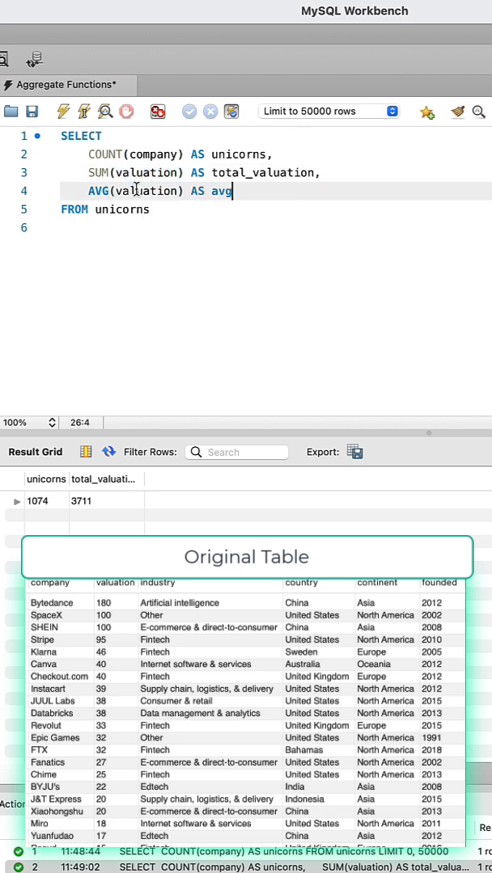
type("_valuation")
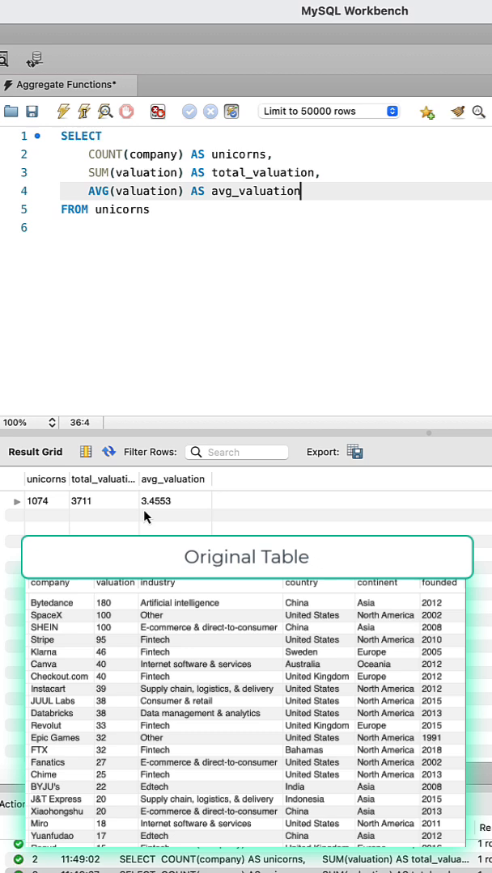
mouse_move(149, 515)
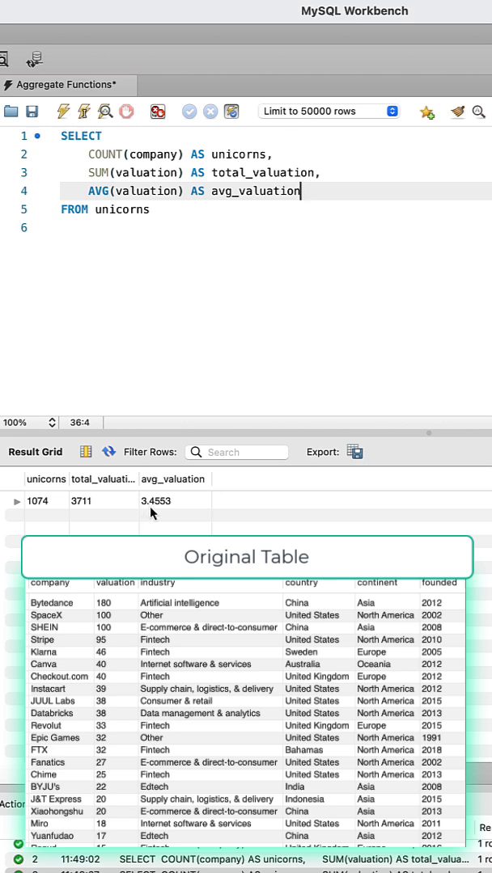
type(",")
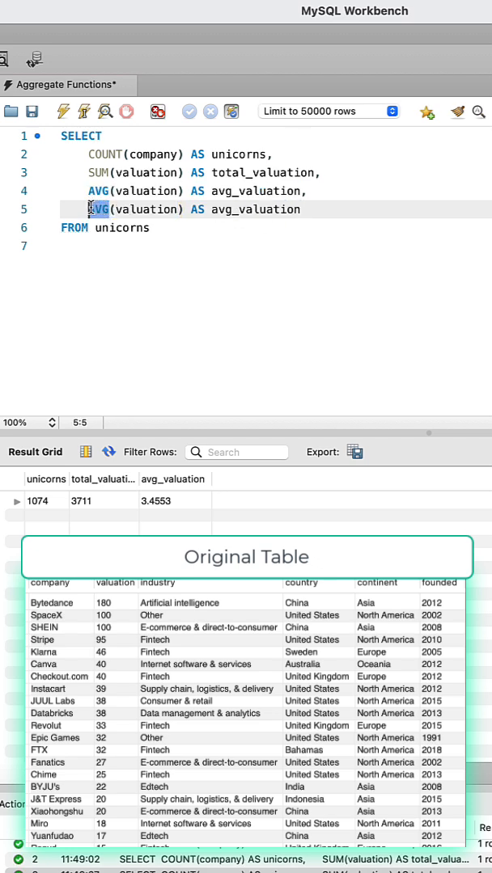
Rewrite the copied line as MIN(valuation) AS min_valuation, returning 1, and set up the next copy
type("MIN")
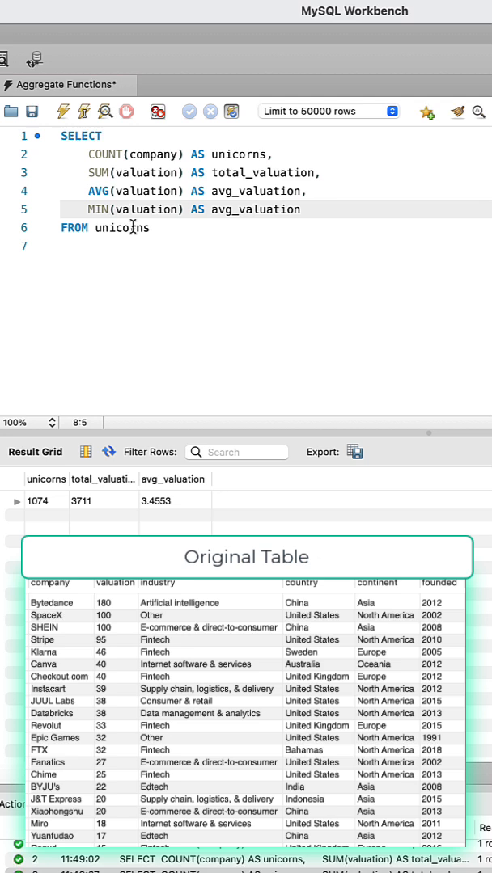
double_click(220, 211)
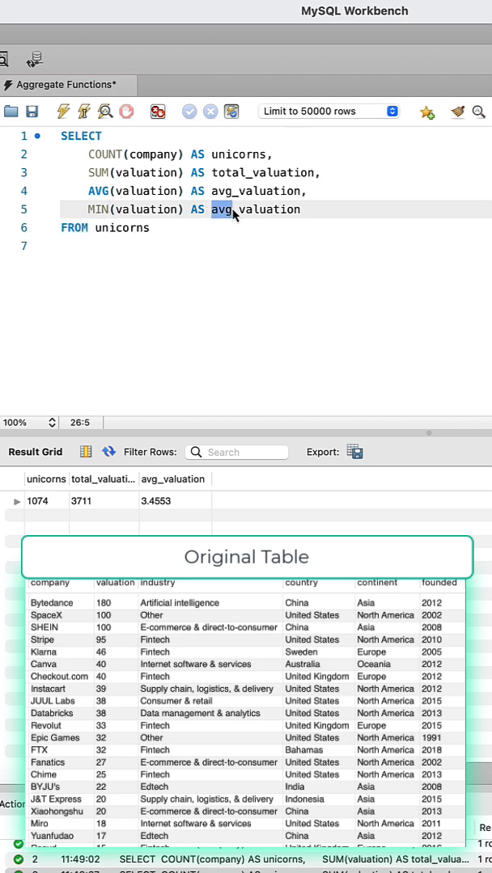
type("min")
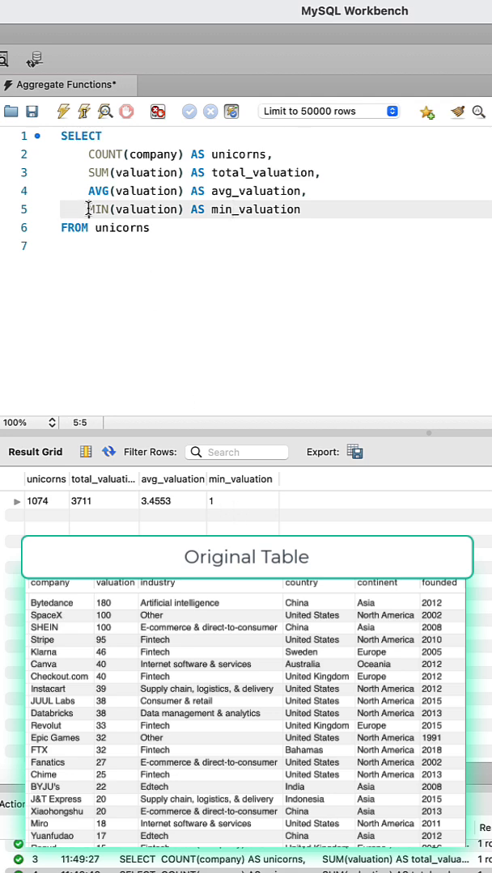
left_click(304, 210)
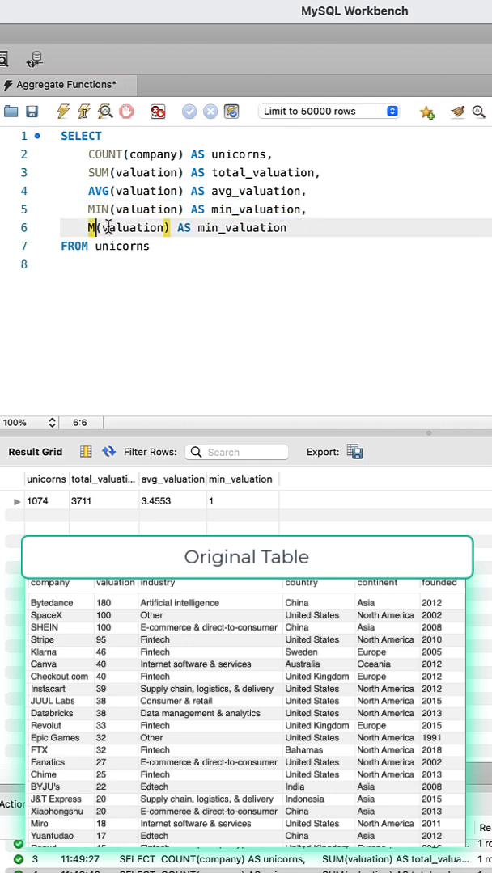
Change the copied line to MAX(valuation) AS max_valuation and run it, showing 180
type("AX")
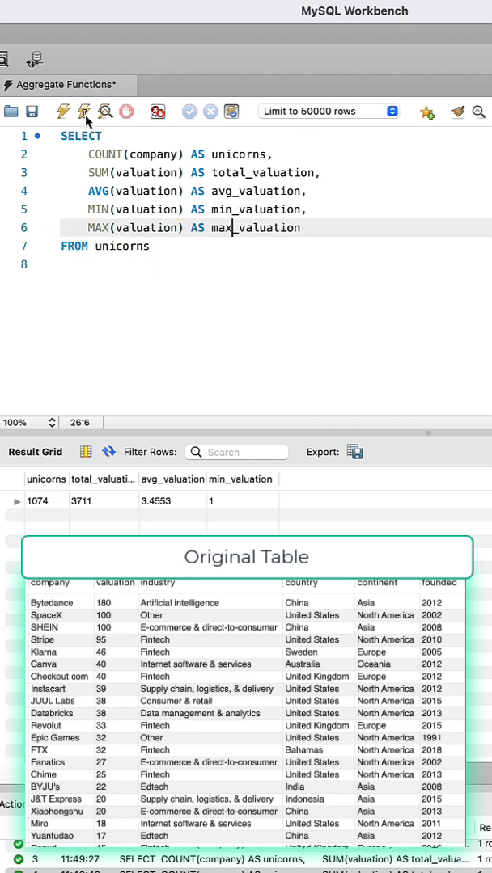
left_click(84, 112)
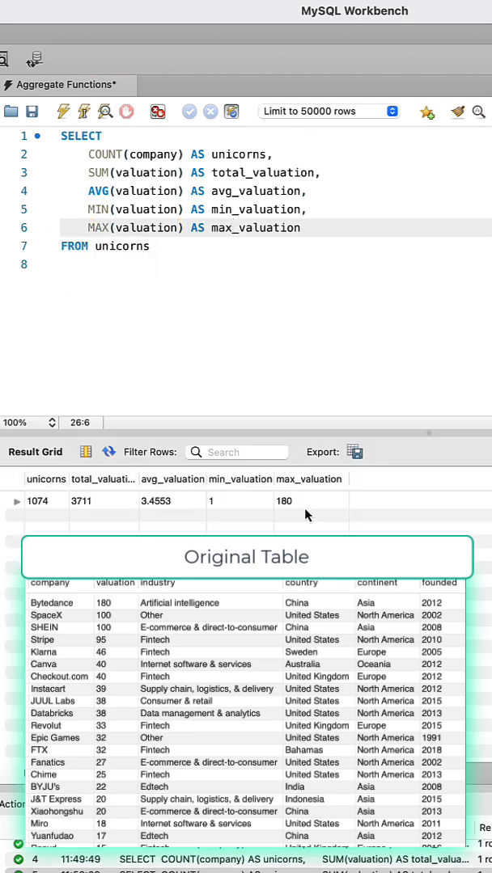
mouse_move(191, 293)
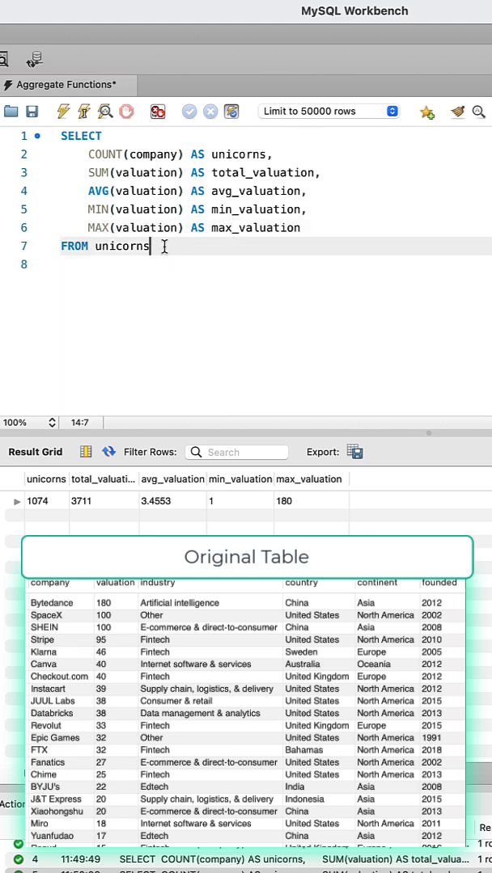
Add GROUP BY country and country to the SELECT list, listing per-country aggregates with China 173 first
type("GROUP")
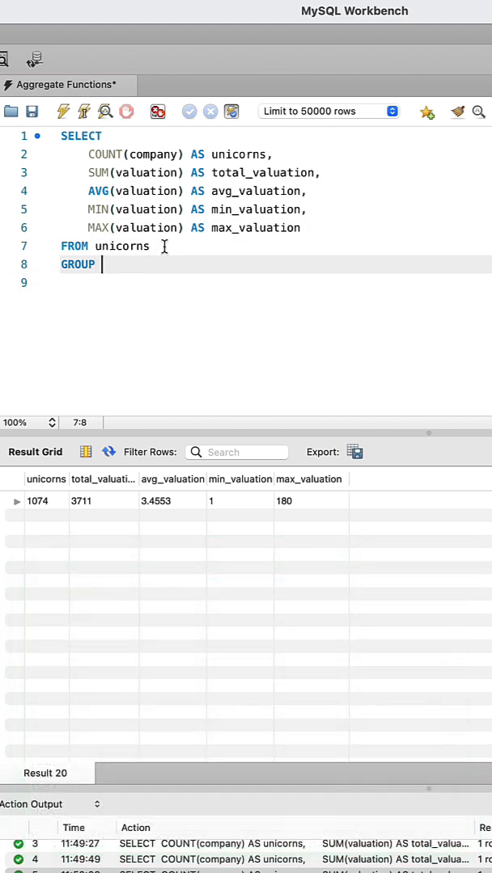
type("BY country")
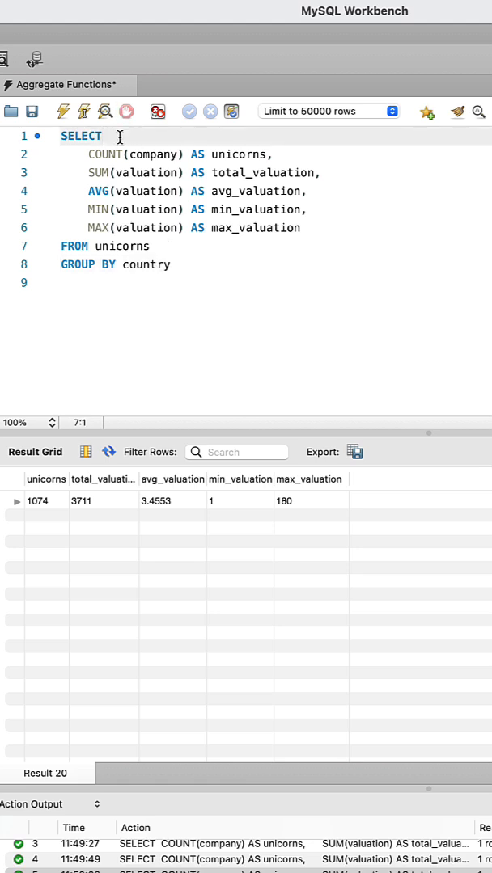
type("country,")
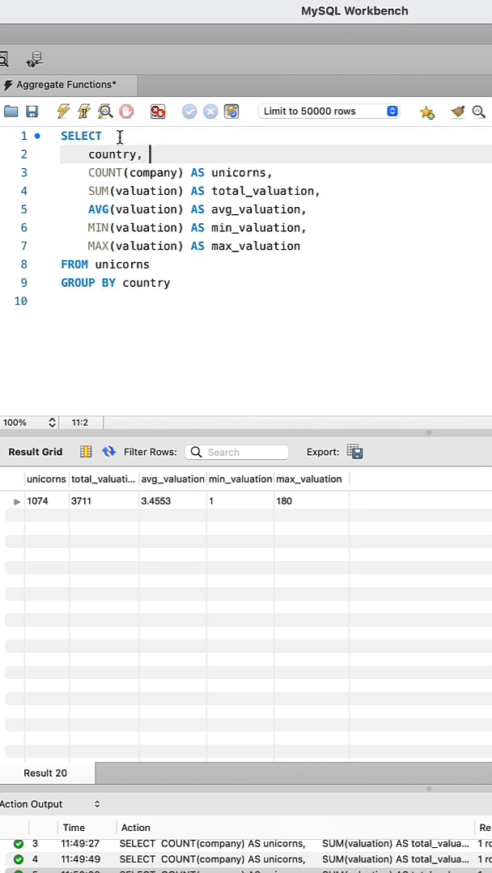
left_click(61, 112)
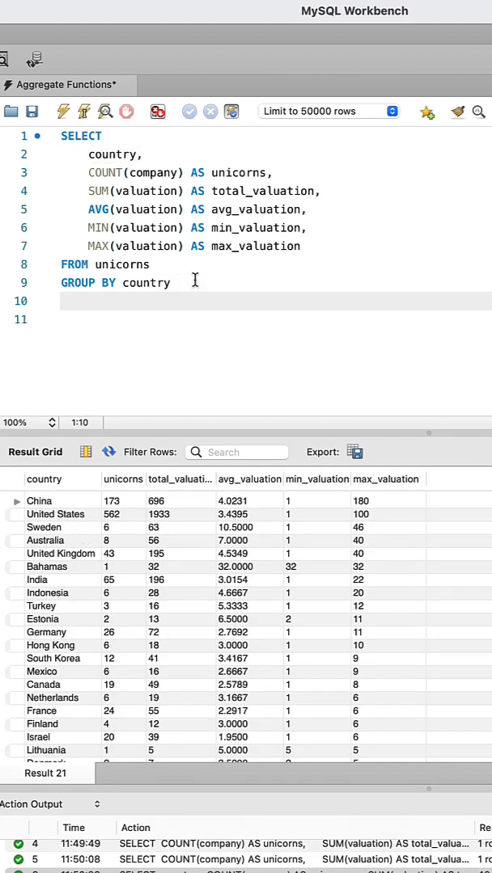
Append ORDER BY unicorns DESC so United States with 562 tops the results
type("ORDER BY")
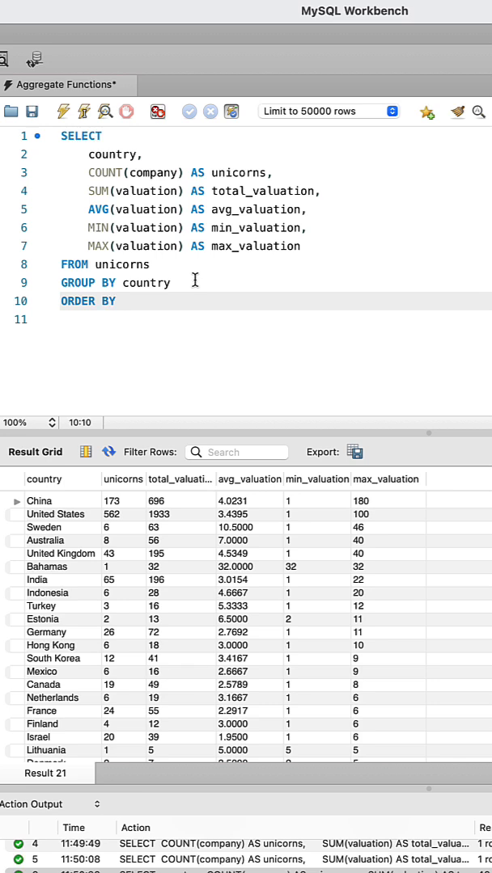
type("u")
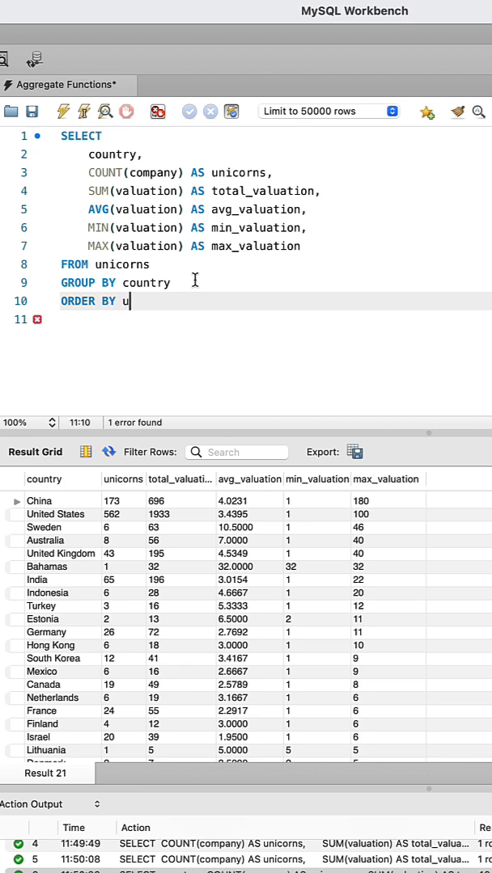
type("nicorns DESC")
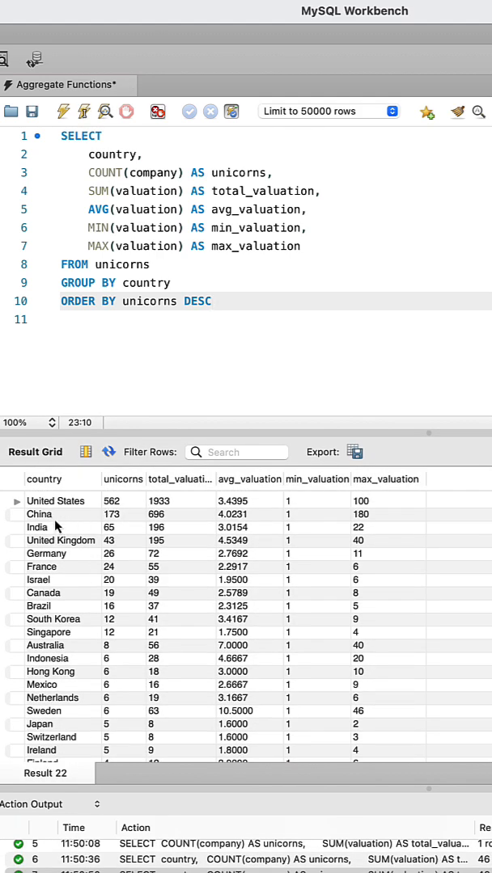
mouse_move(68, 582)
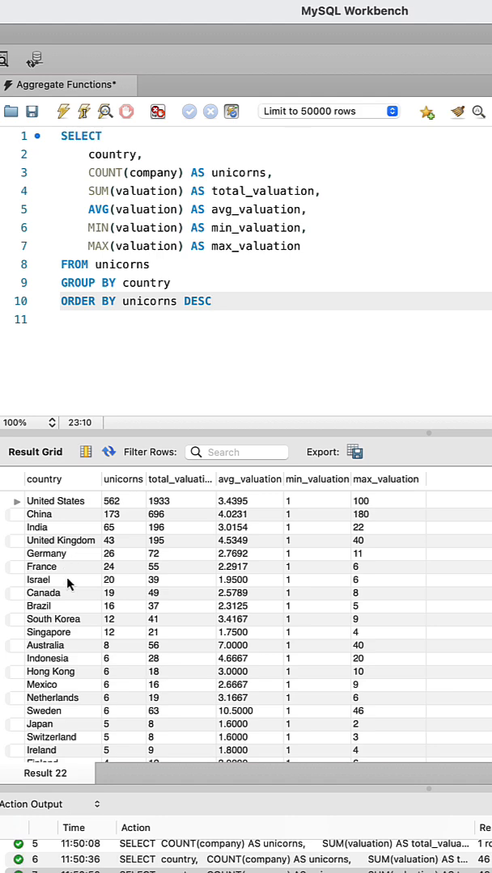